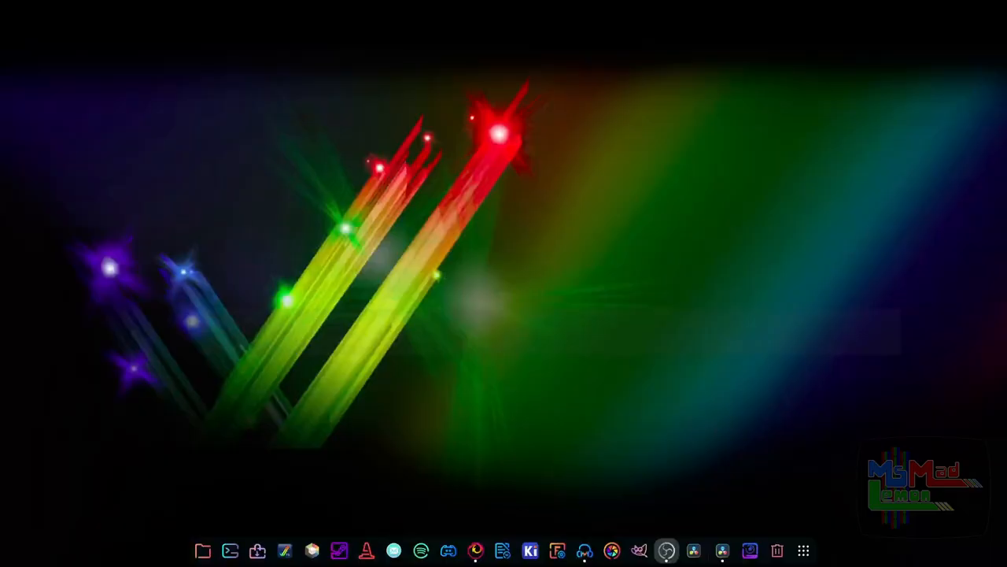
{"action": "left_click", "coordinate": [475, 550]}
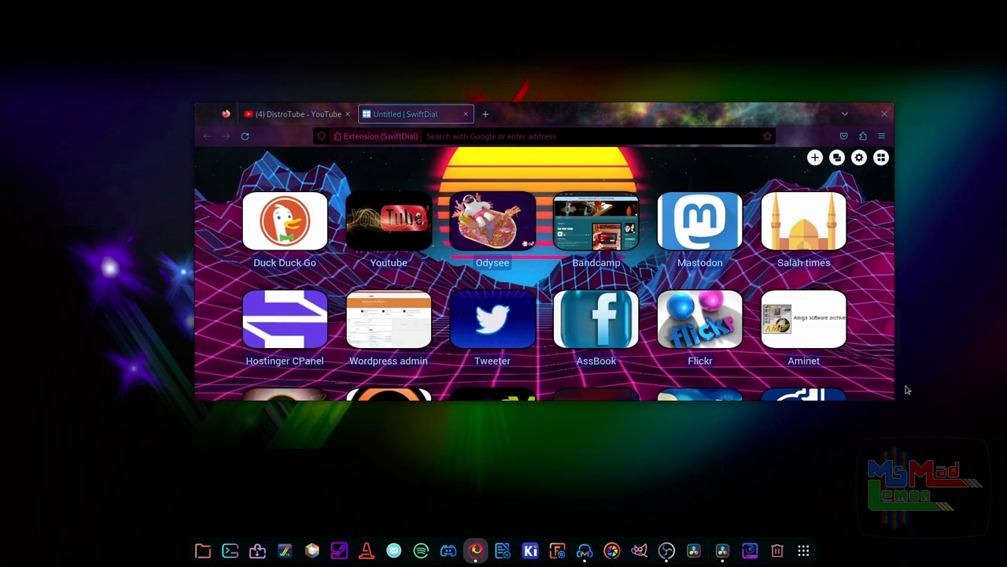
{"action": "left_click", "coordinate": [295, 113]}
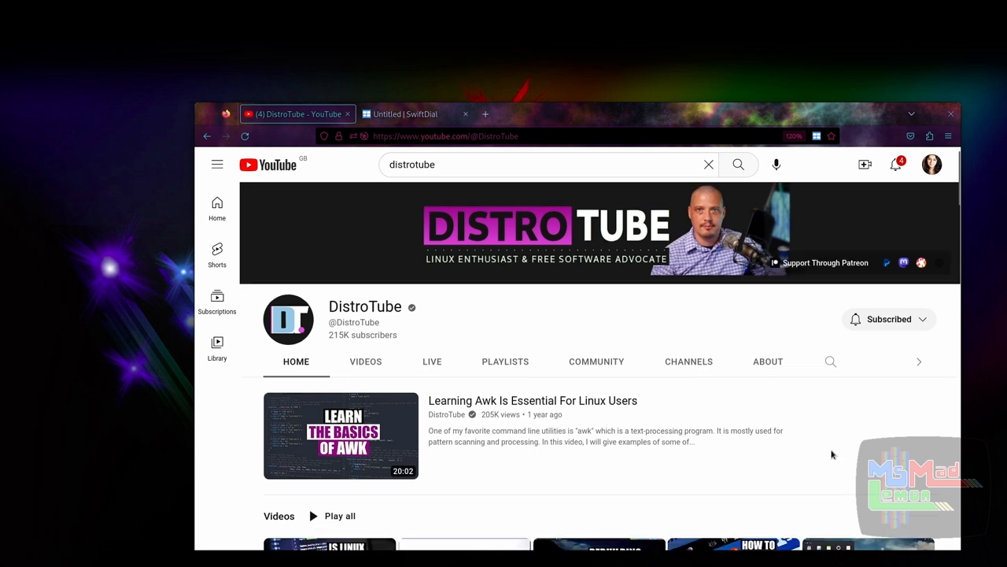
{"action": "scroll", "scroll_direction": "down", "scroll_amount": 3}
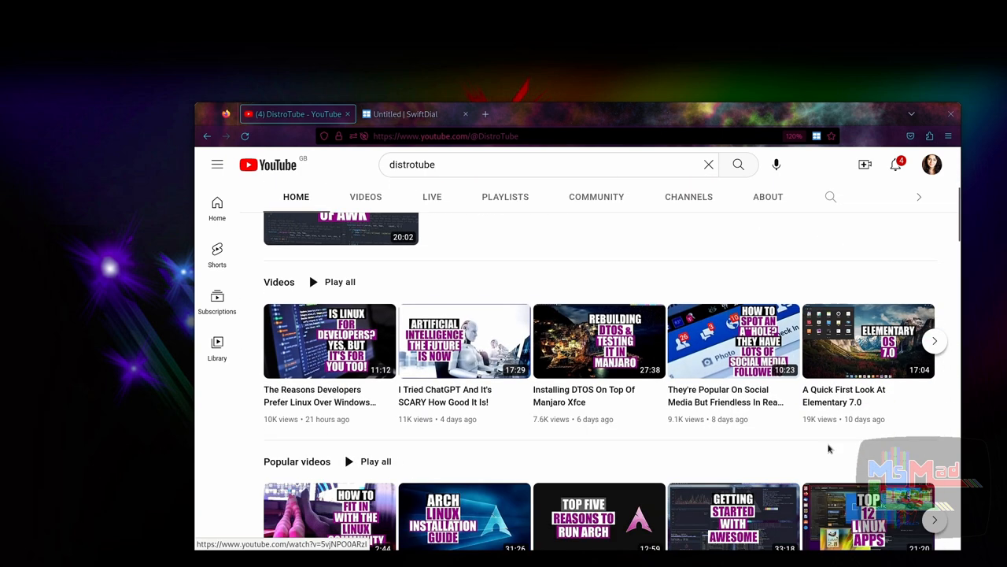
{"action": "scroll", "scroll_direction": "down", "scroll_amount": 3}
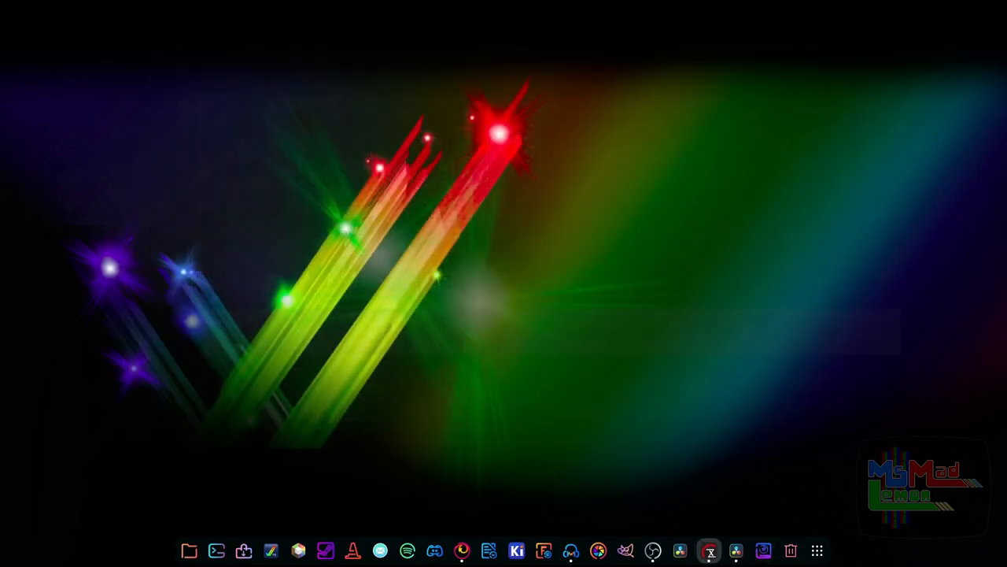
{"action": "left_click", "coordinate": [709, 550]}
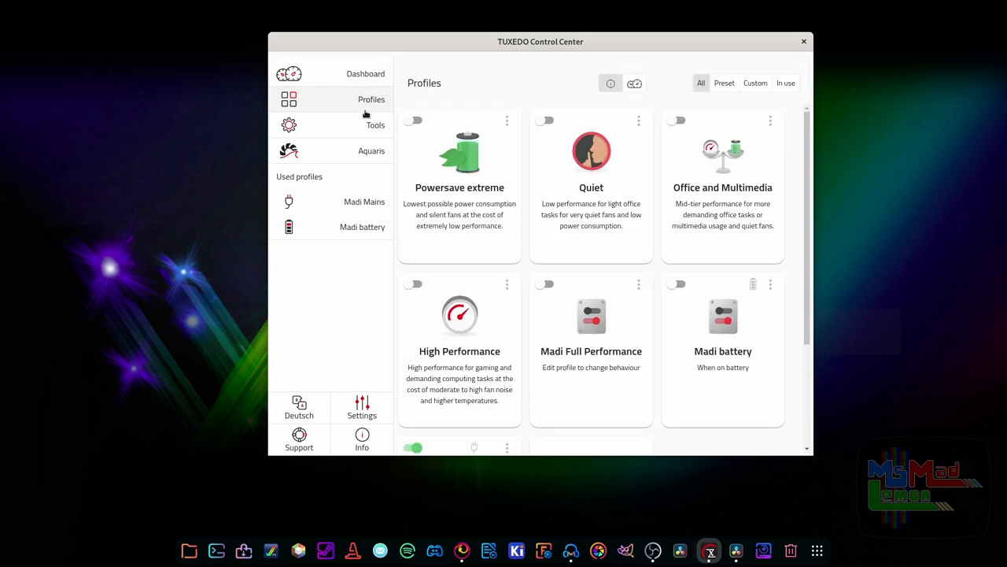
{"action": "scroll", "scroll_direction": "down", "scroll_amount": 3}
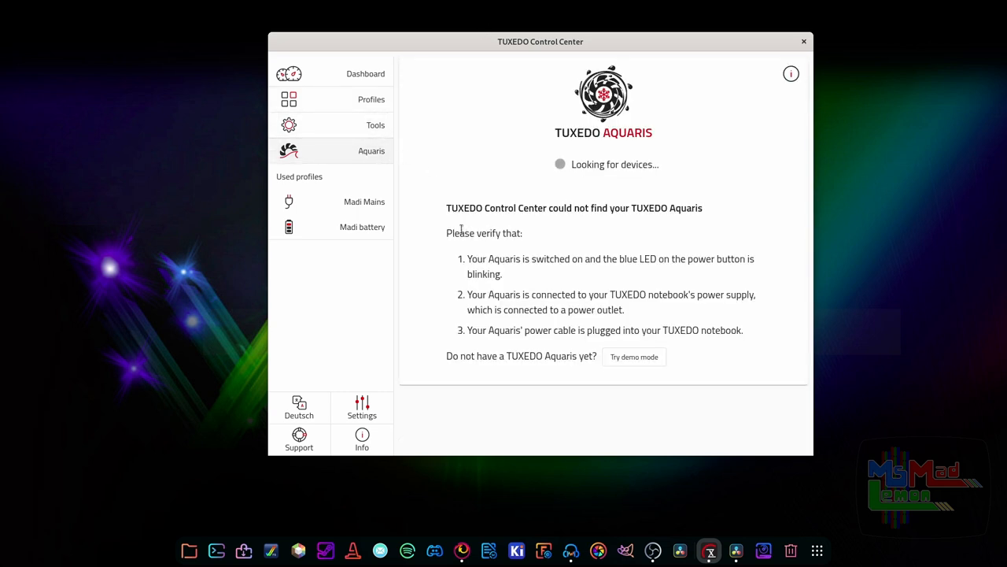
Review the Madi Mains profile settings, then expand Global profile settings under Settings
{"action": "left_click", "coordinate": [364, 202]}
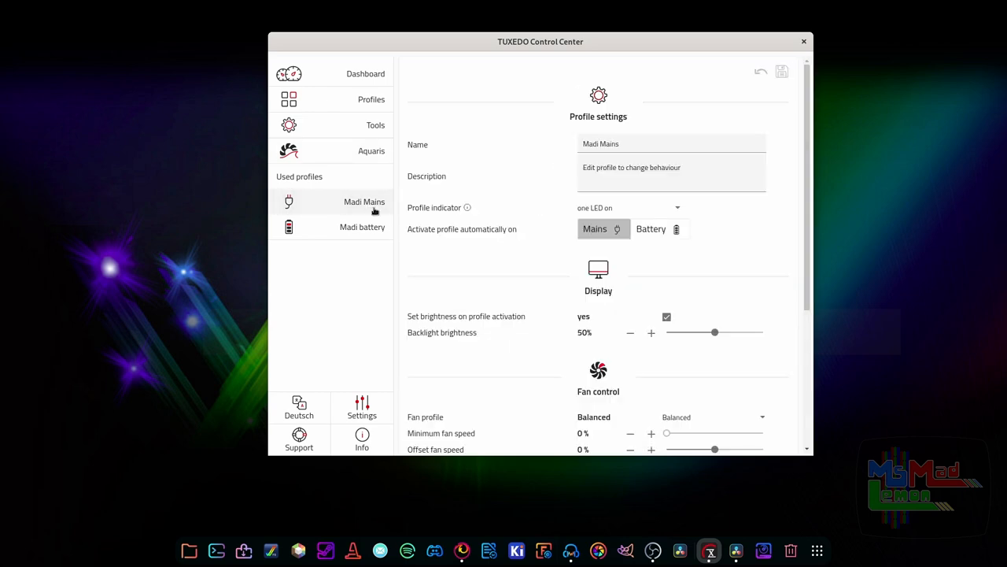
{"action": "scroll", "scroll_direction": "down", "scroll_amount": 3}
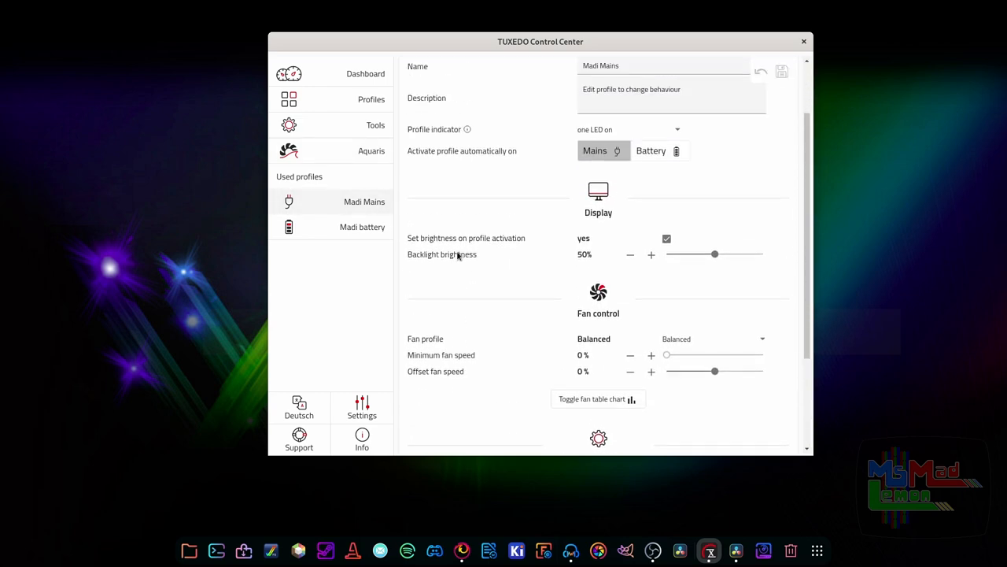
{"action": "scroll", "scroll_direction": "down", "scroll_amount": 3}
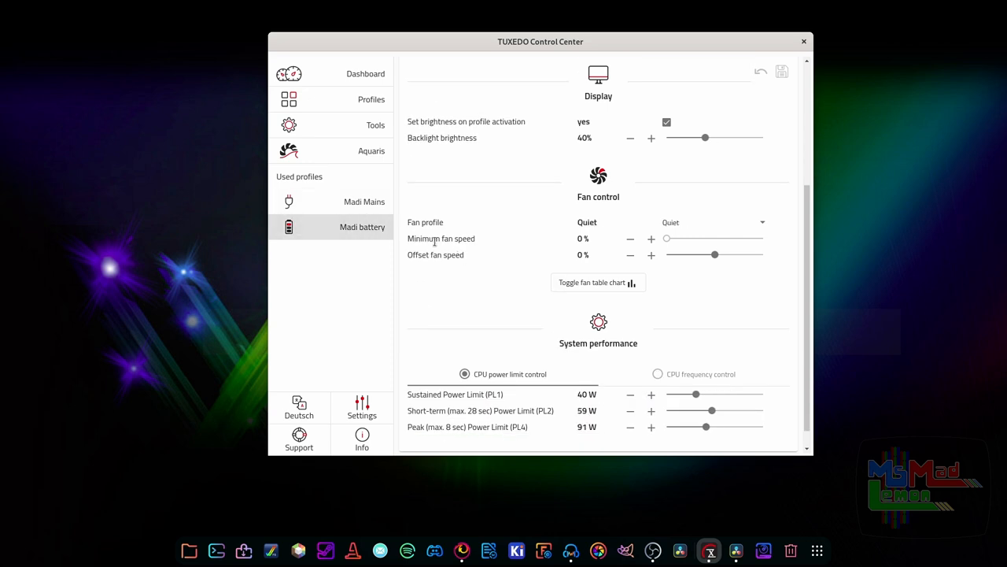
{"action": "scroll", "scroll_direction": "down", "scroll_amount": 3}
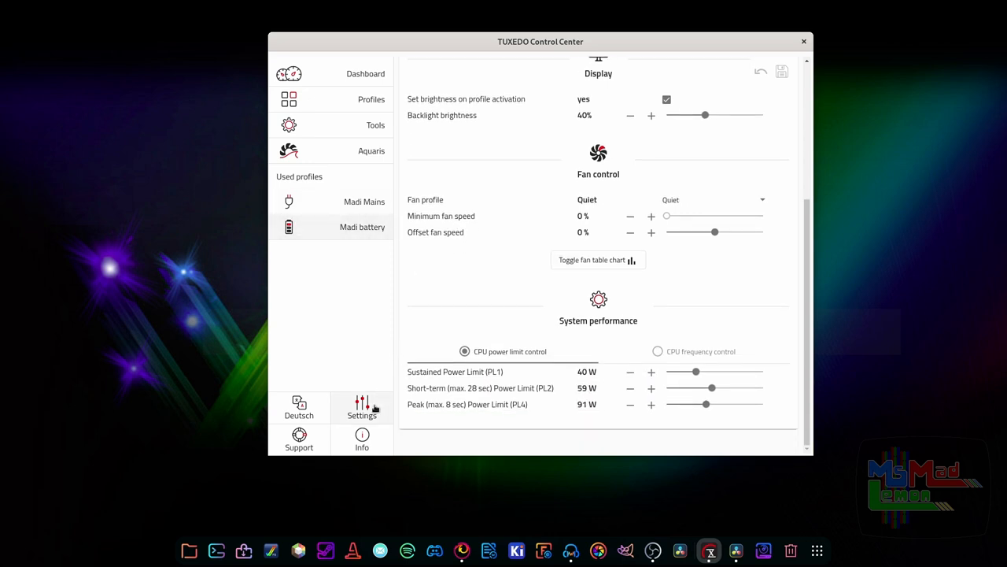
{"action": "left_click", "coordinate": [362, 408]}
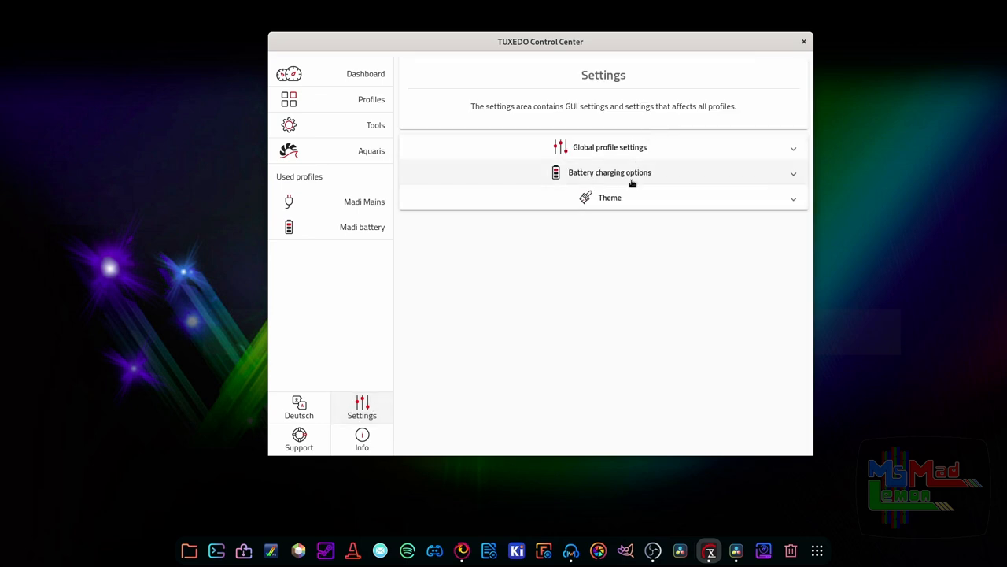
{"action": "left_click", "coordinate": [610, 147]}
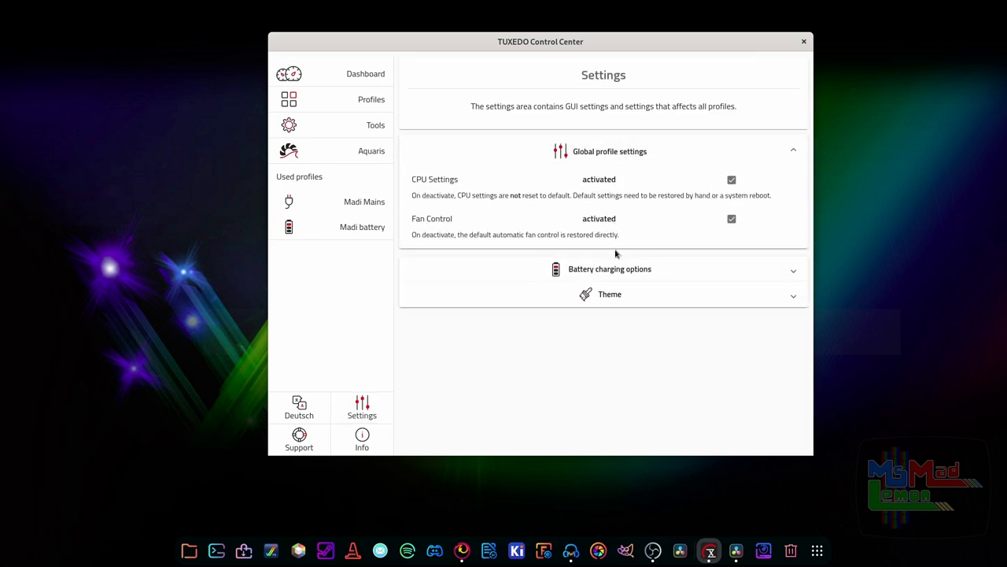